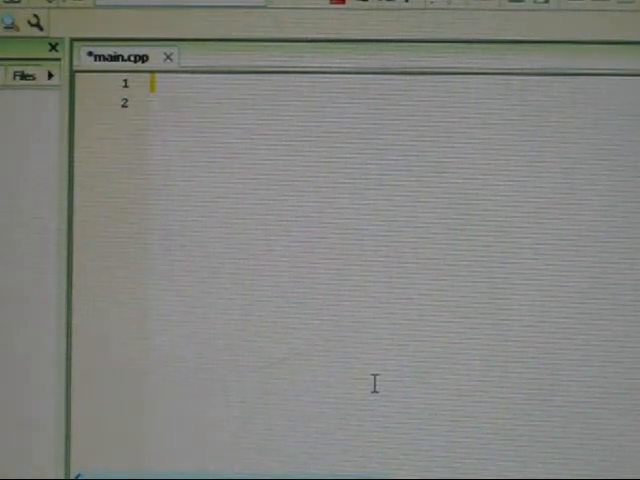
Write #include <iostream>, using namespace std; and an empty int main() with braces
type("#include <iostream>")
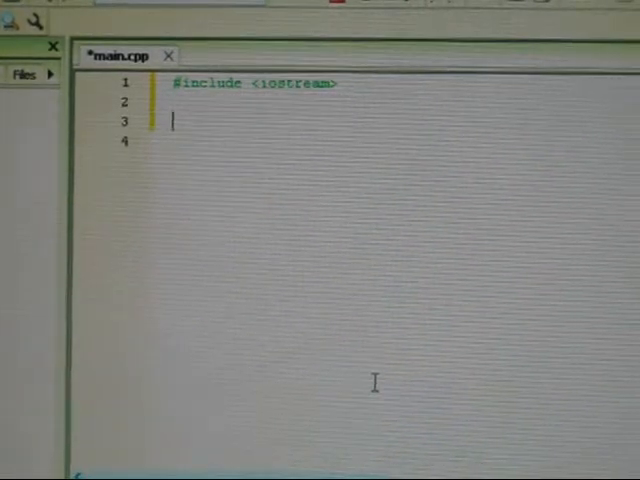
type("using")
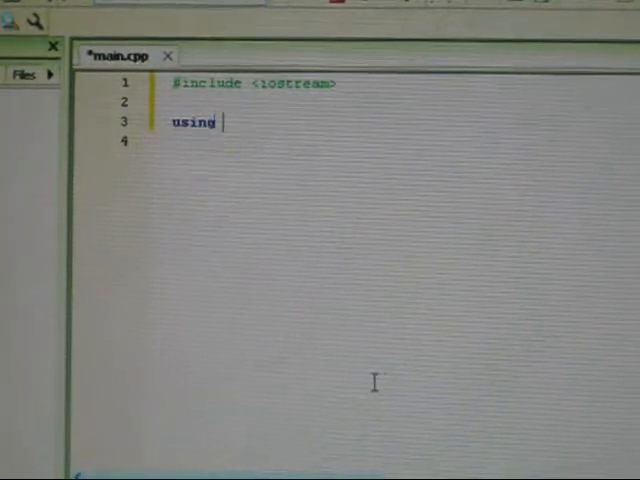
type("ns")
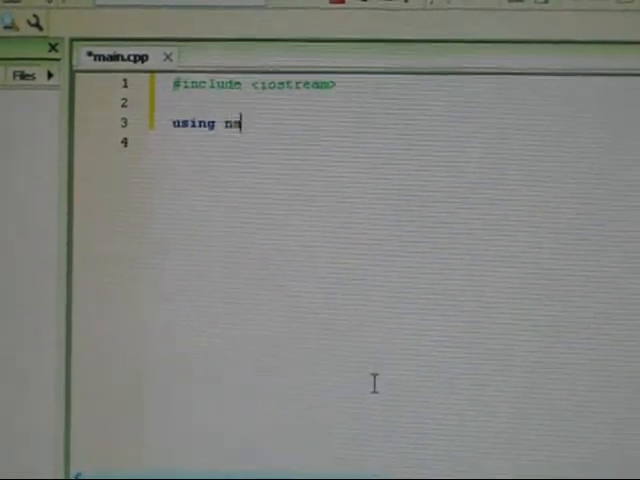
type("amespace std;")
type("int main")
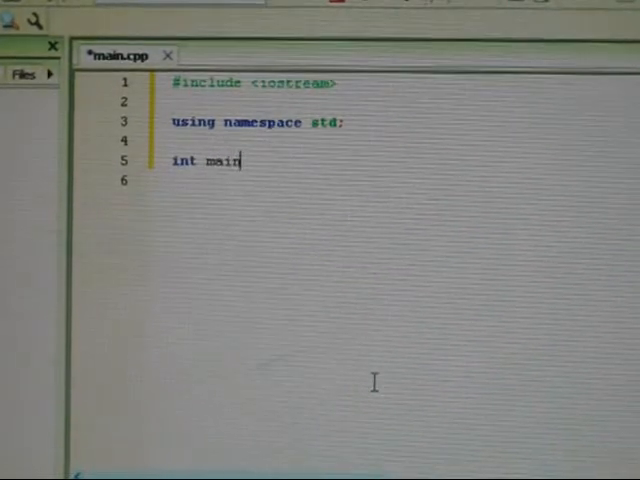
type("()")
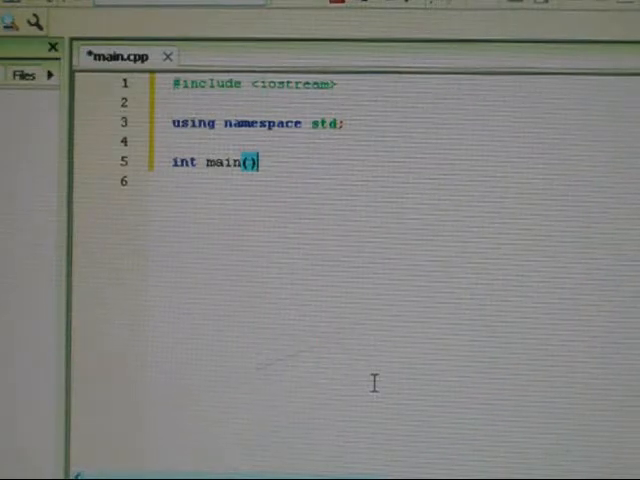
key("Enter")
type("{")
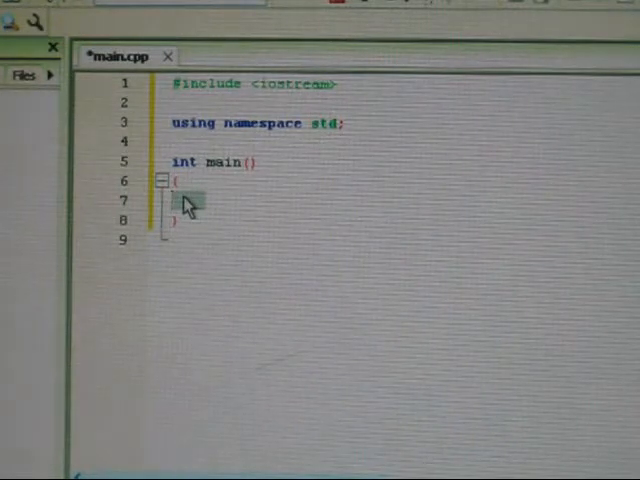
Declare the integers with the line int n1, n2, sum; inside main
type("int n1")
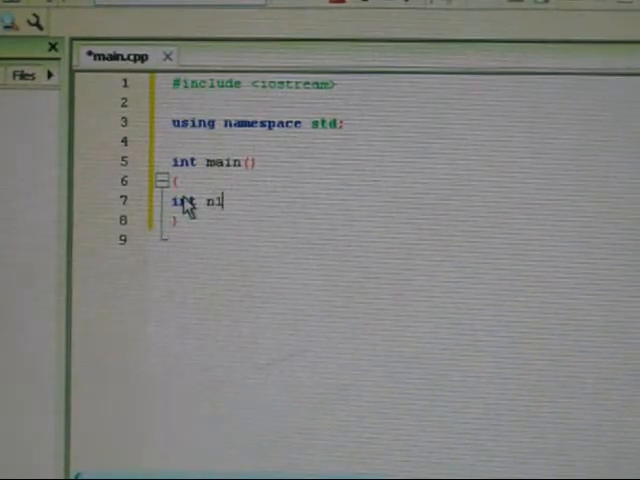
type(",")
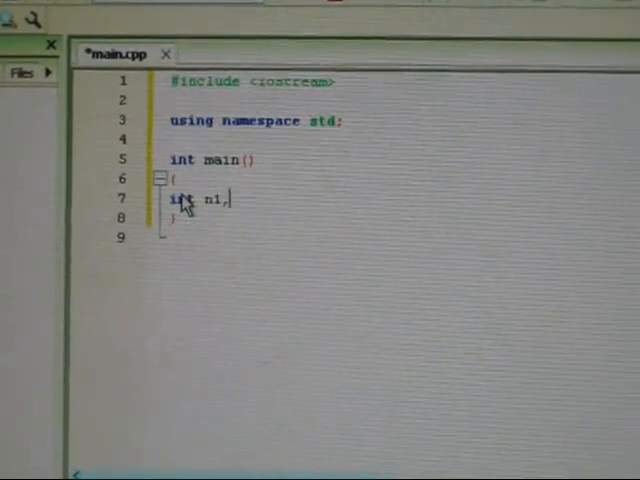
type("n2,")
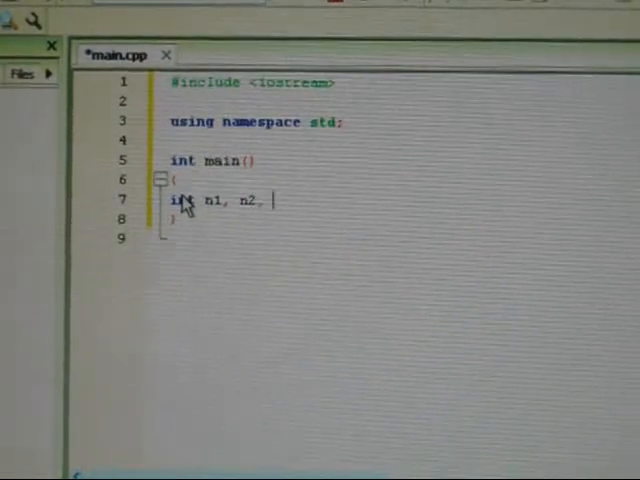
type("su")
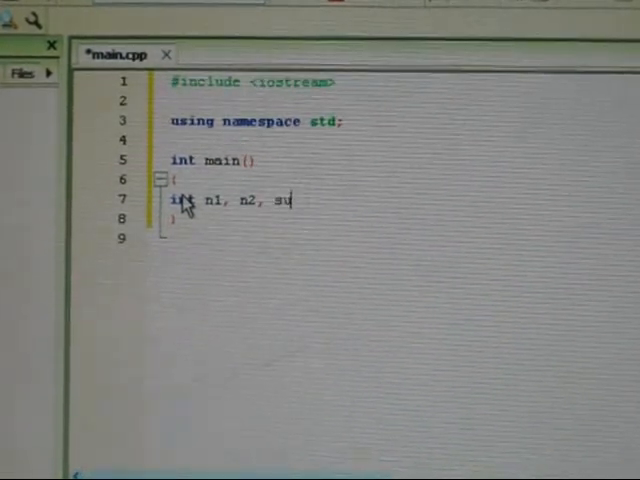
type("m")
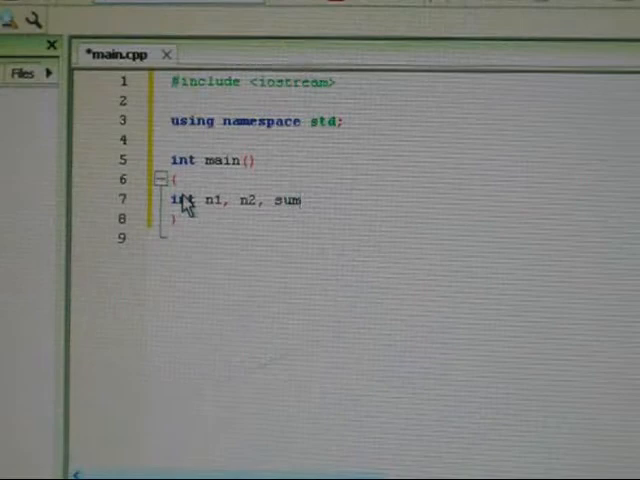
type(";")
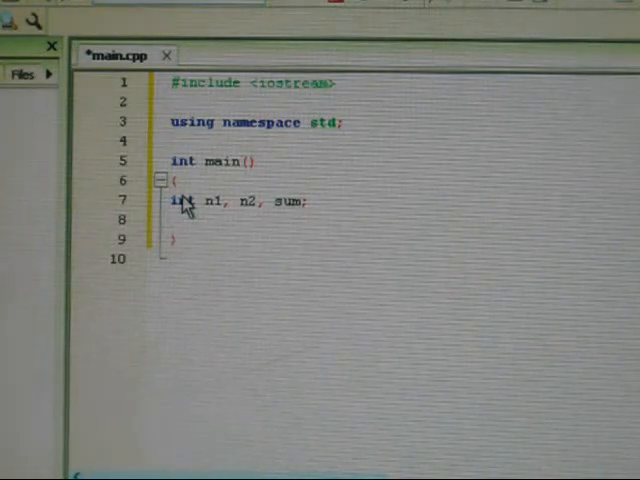
Print "Enter the first number" with cout and endl, then begin the cin line
type("cout<<\"Enter the first nu")
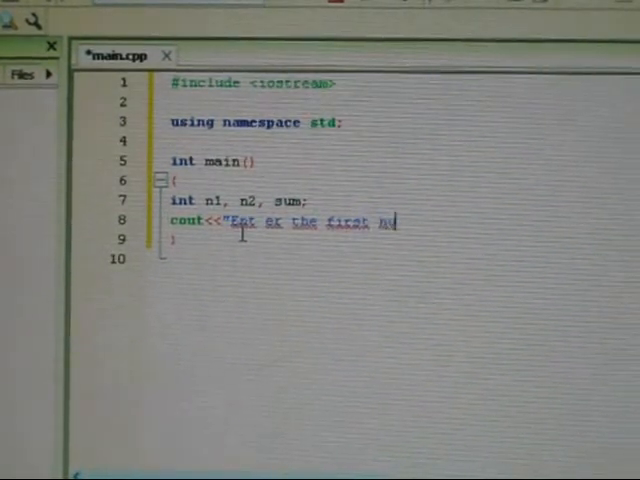
type("mber")
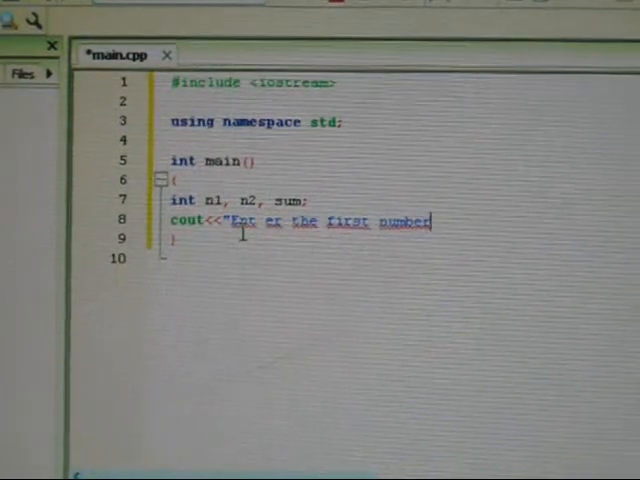
type("\"")
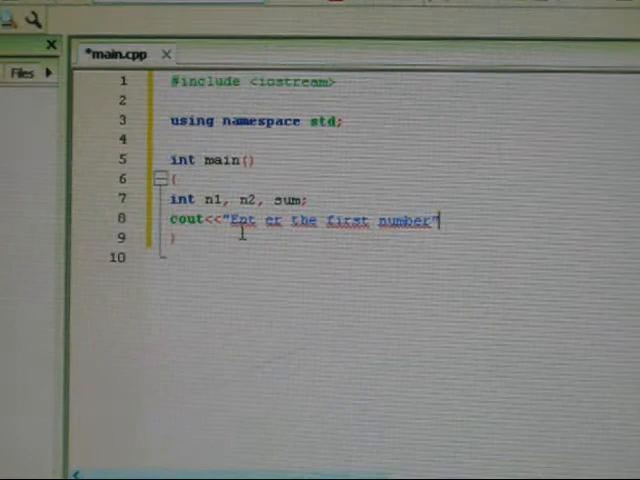
type("<<")
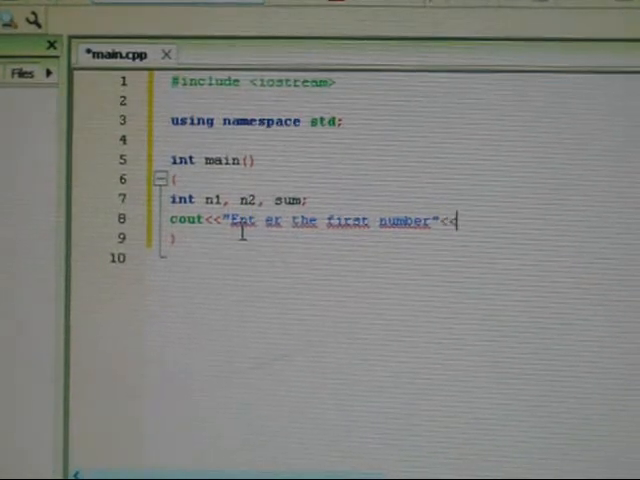
type("endl;")
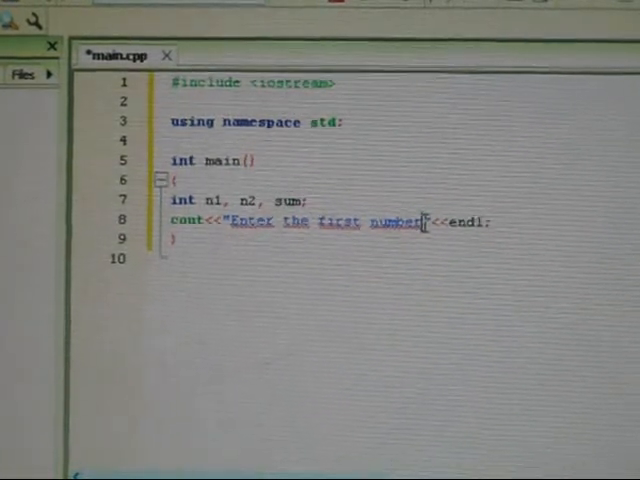
type("\\n")
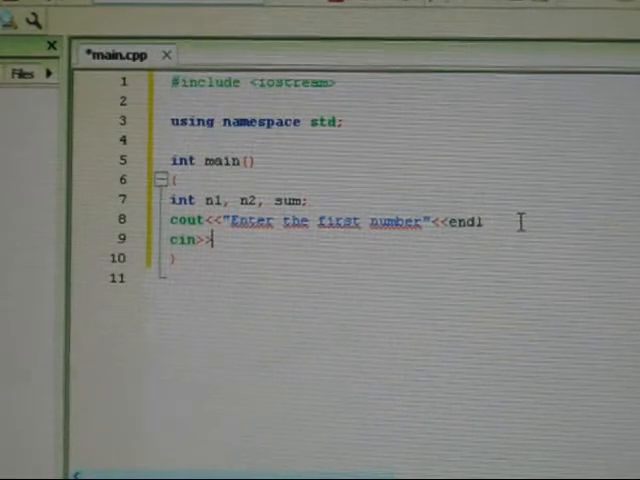
Finish cin>>n1; and start the next cout statement
type("n")
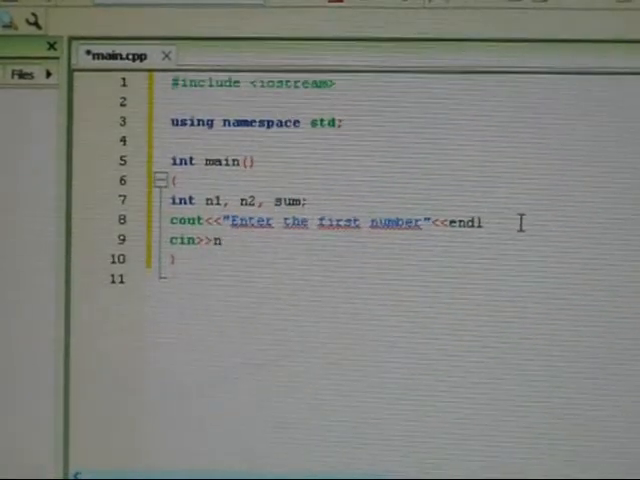
type("1;")
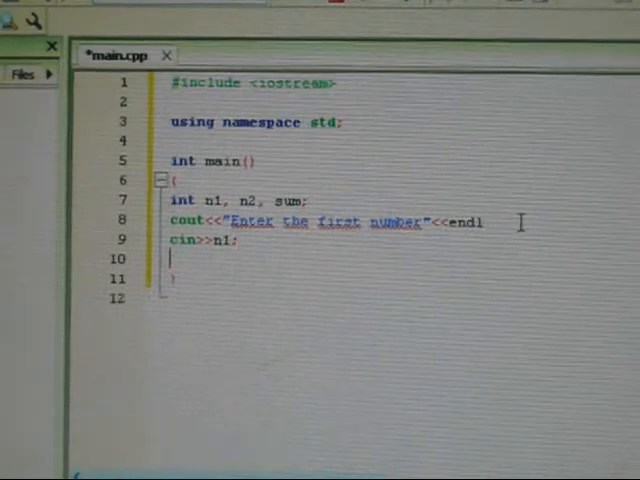
type("cout<")
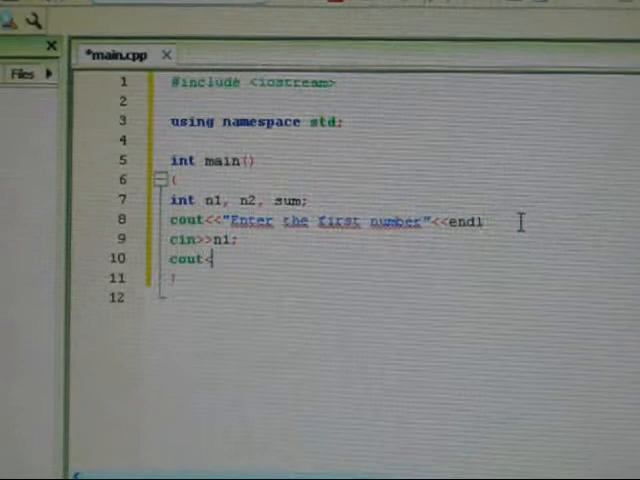
type("<")
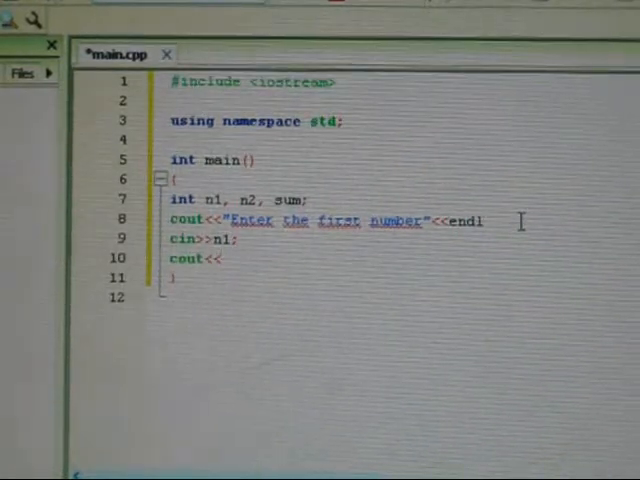
Complete the prompt cout<<"Enter the second number"<<endl;
type("\"")
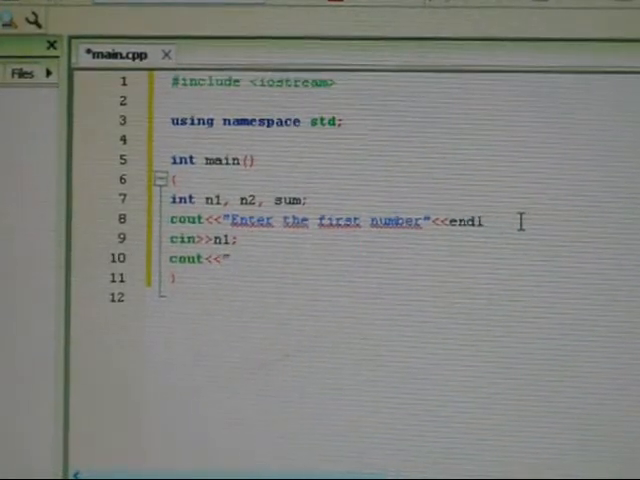
type("Enter the second number\"<<")
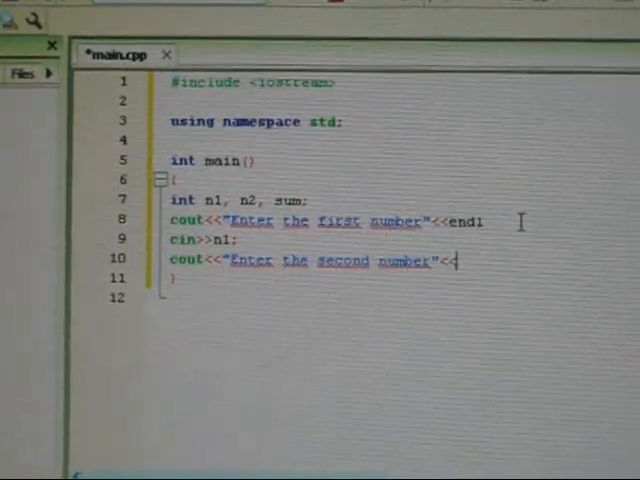
type("endl;")
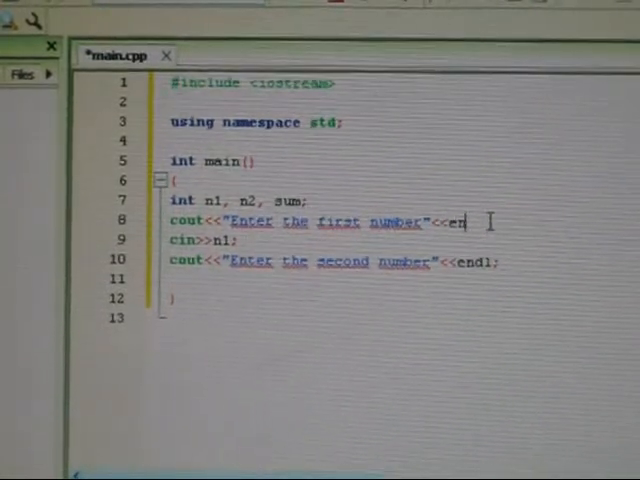
type("dl;")
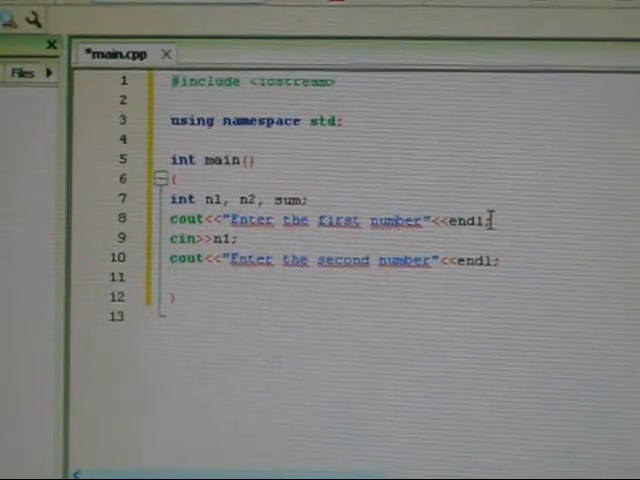
Read the second number with cin>>n2; and compute sum=n1+n2;
type("cin>>n2;")
type("sum")
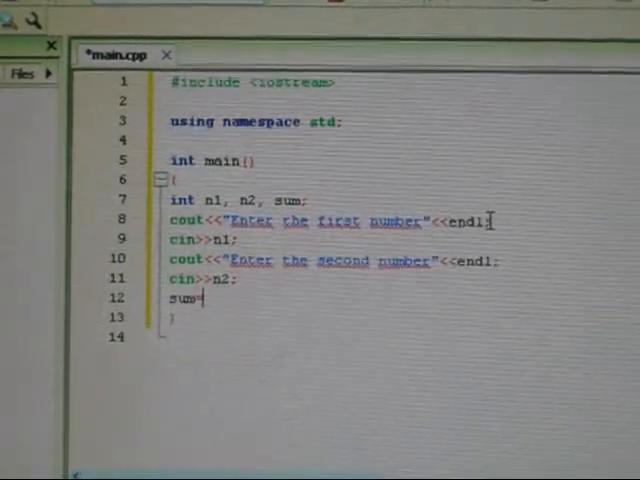
type("=n1")
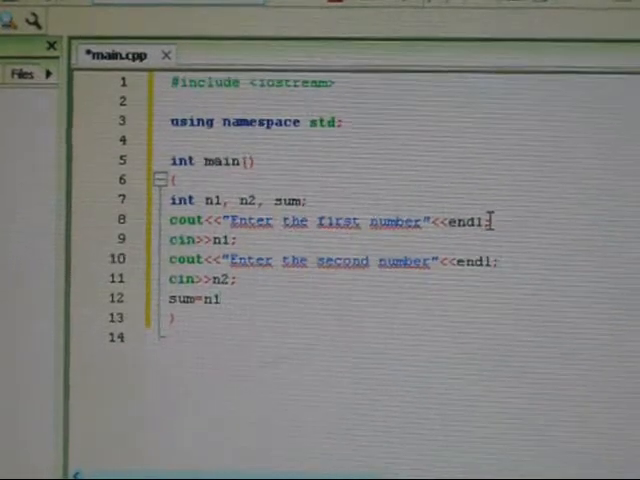
type("+n2;")
type("co")
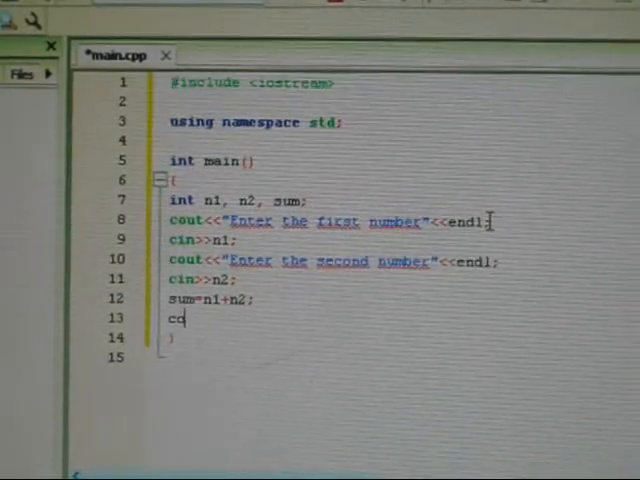
Print "The sume is:" with sum and endl, add return 0; and save
type("ut<<")
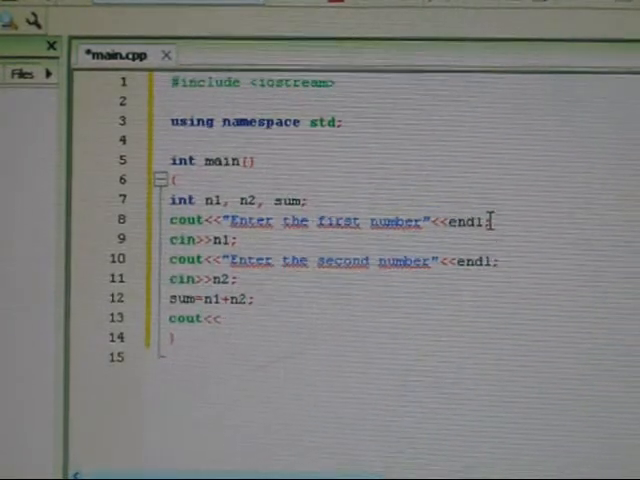
type("The sume is:<<")
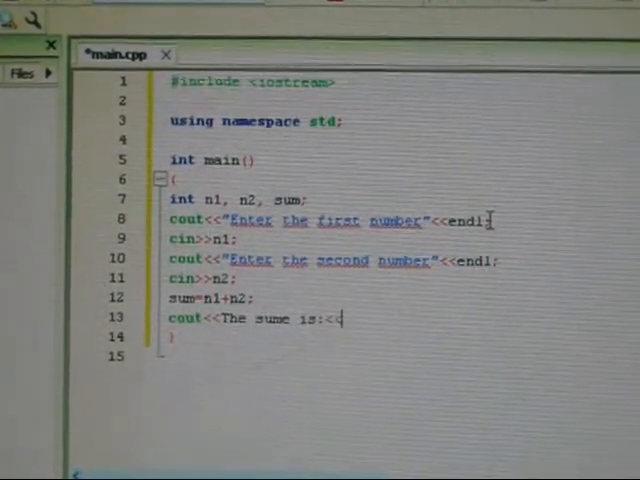
type("sum")
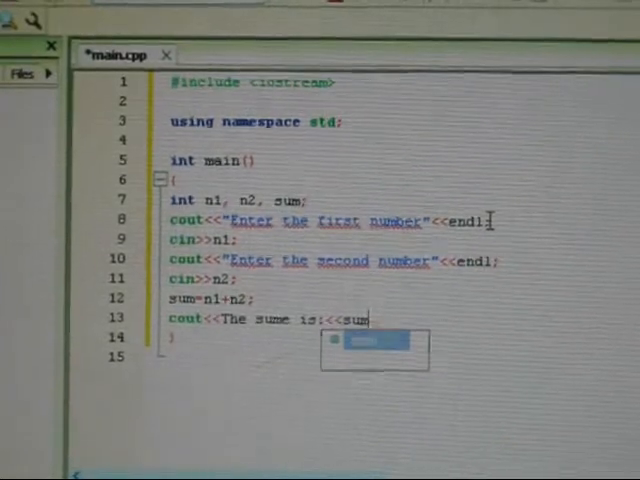
type("<<endl;")
type("return")
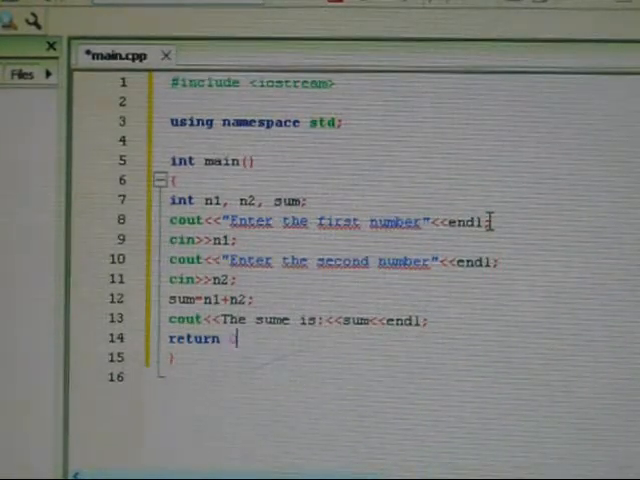
type("0;")
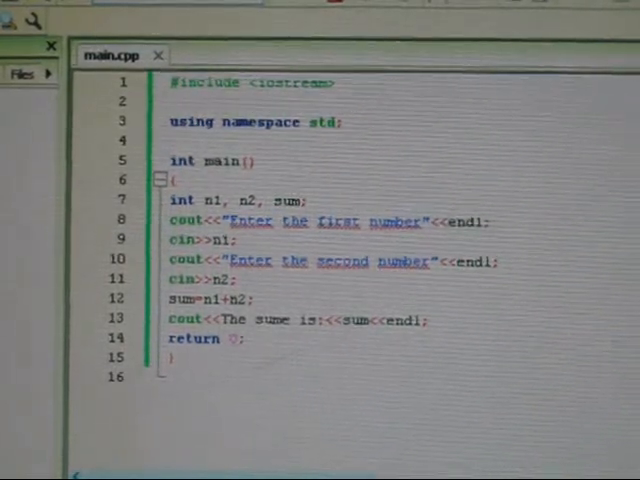
Build and run the program and enter 45 as the first number in the console
left_click(132, 320)
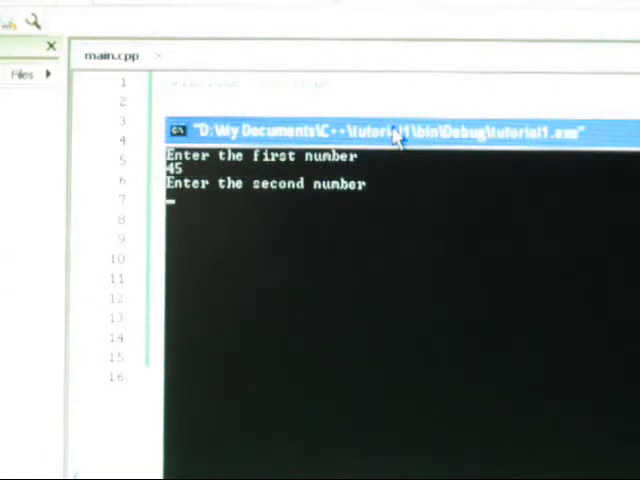
type("1")
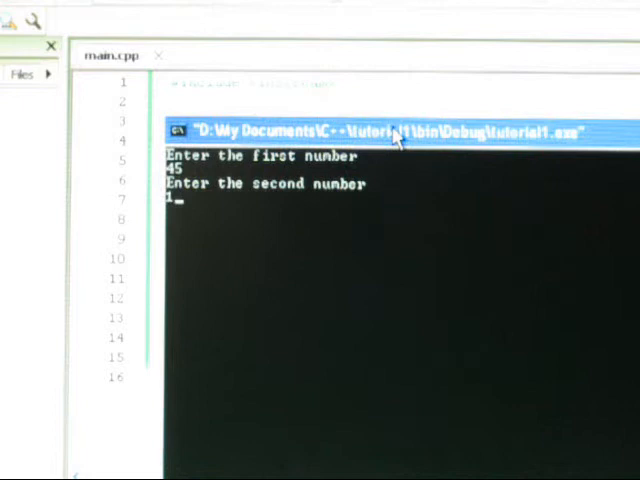